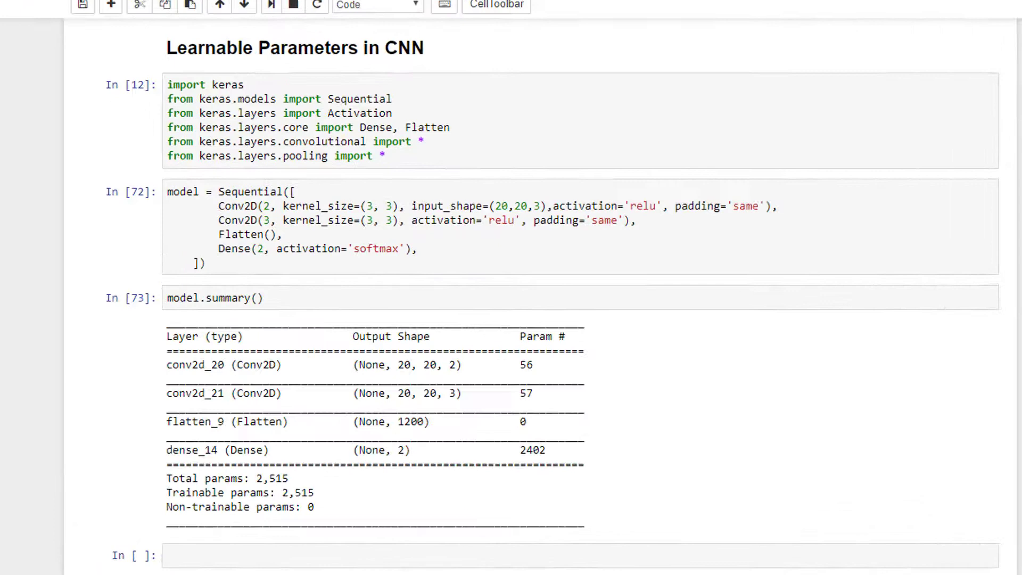
- Scroll to the 'Remove zero-padding' section showing the no_padding_model cell and its 1,651-parameter summary
scroll("down", 3)
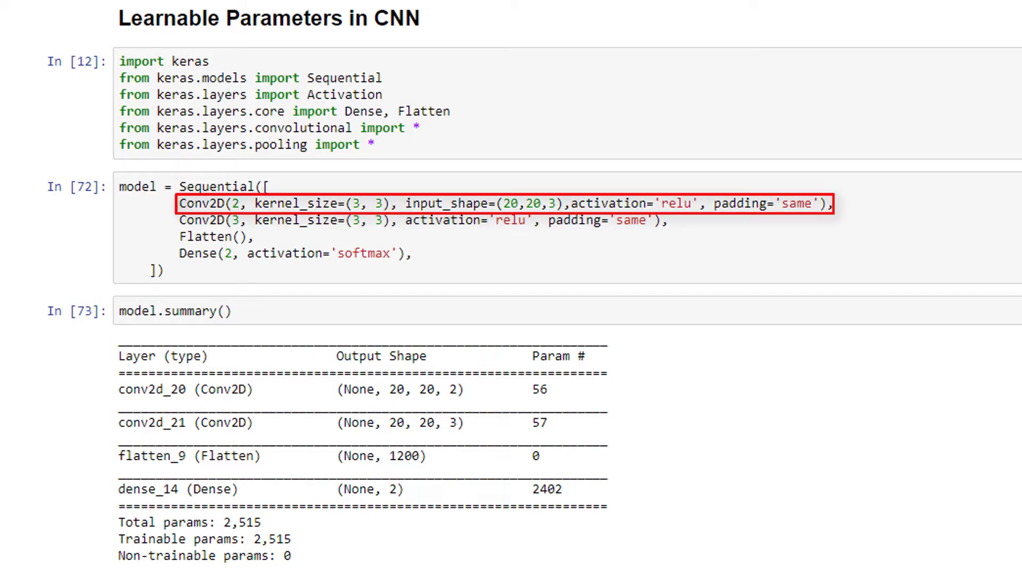
left_click(424, 220)
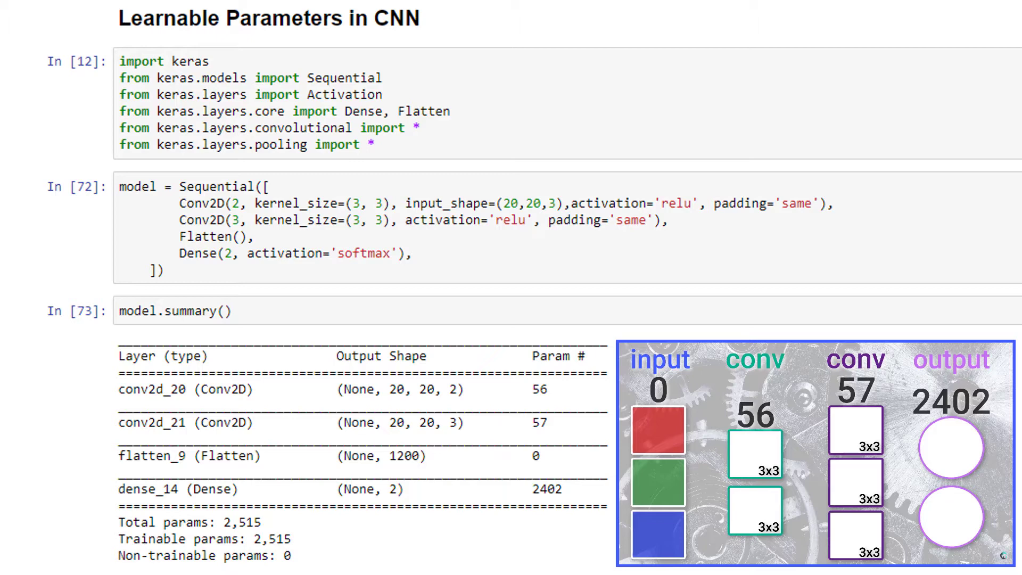
scroll("down", 3)
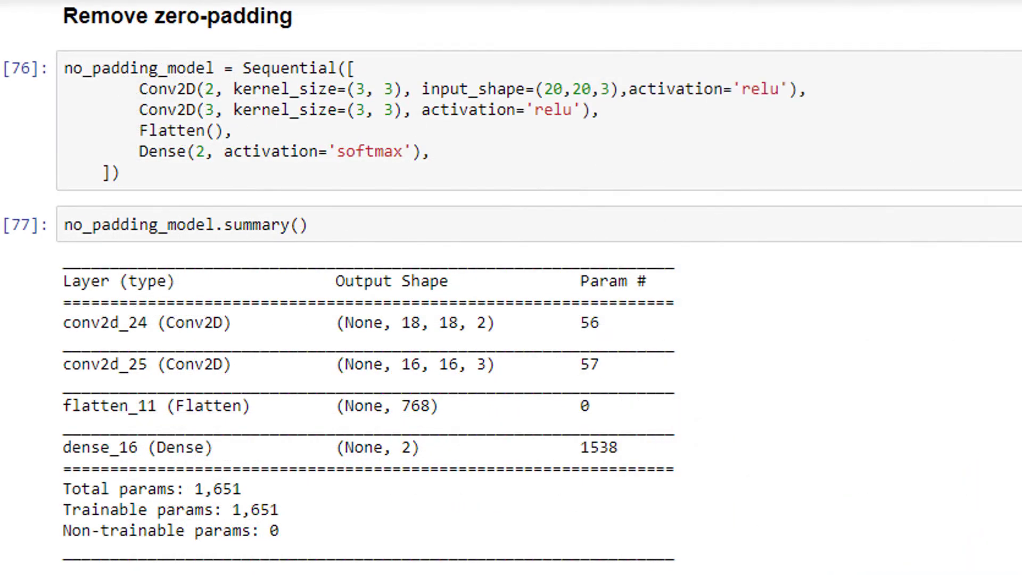